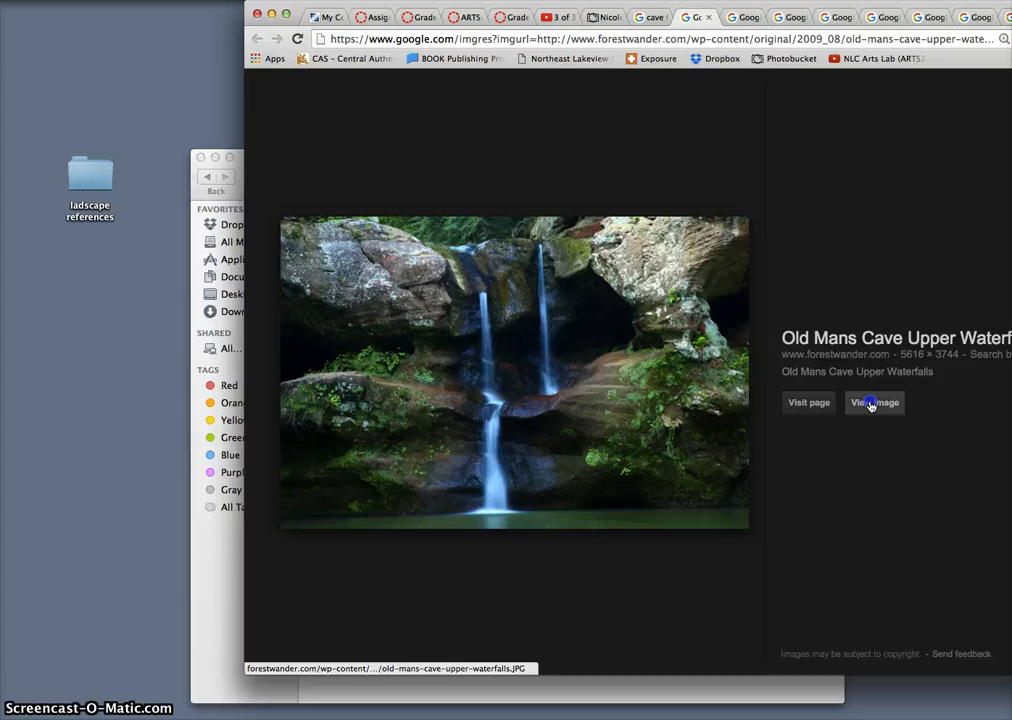
Open the waterfall, natural bridge and Ash Cave waterfall photos full size, closing each afterwards
click(874, 402)
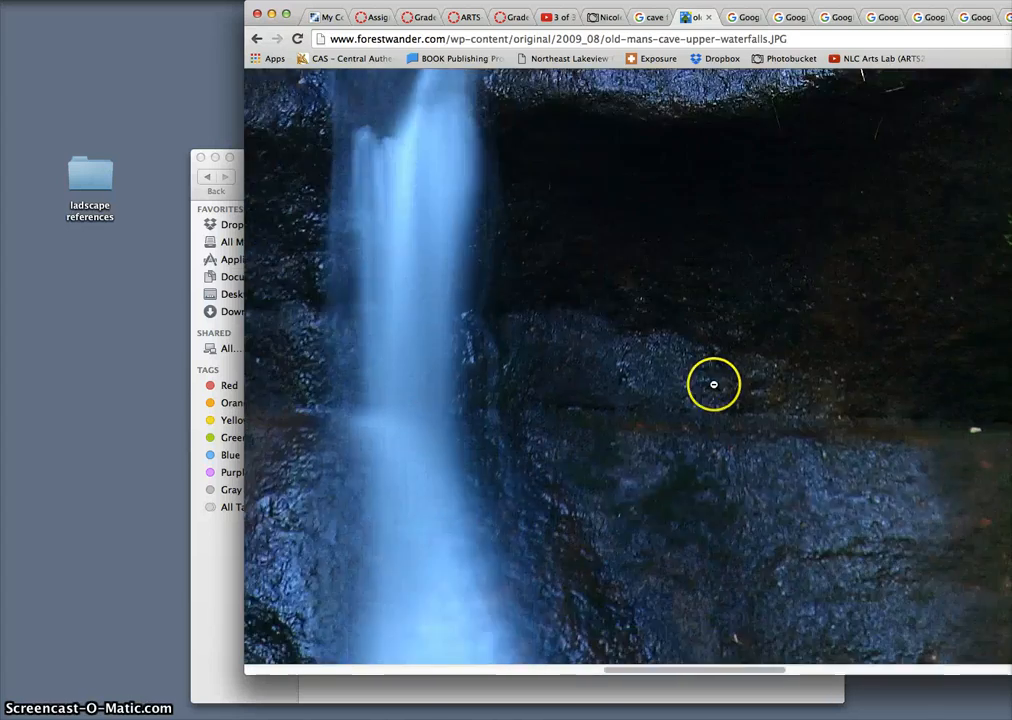
scroll(down, 3)
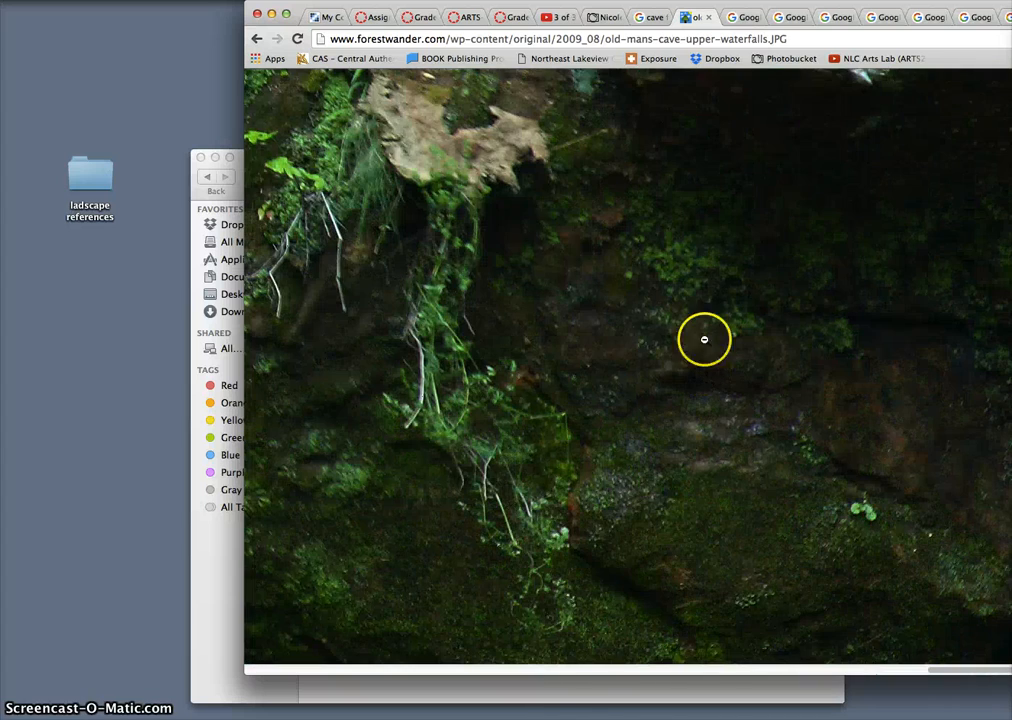
mouse_move(468, 137)
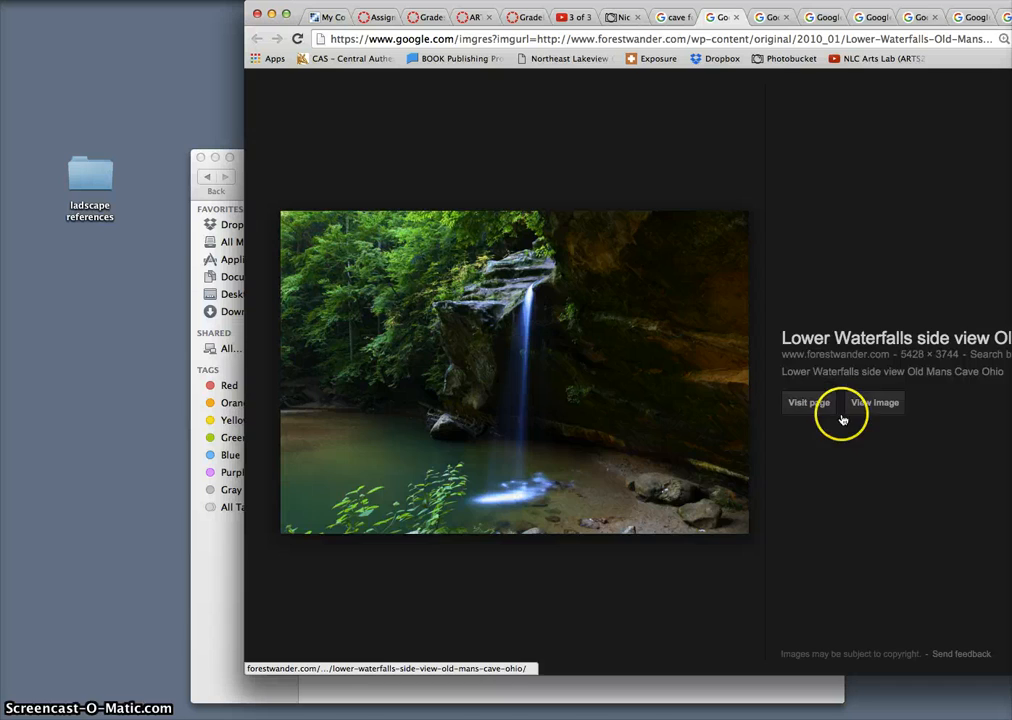
click(877, 403)
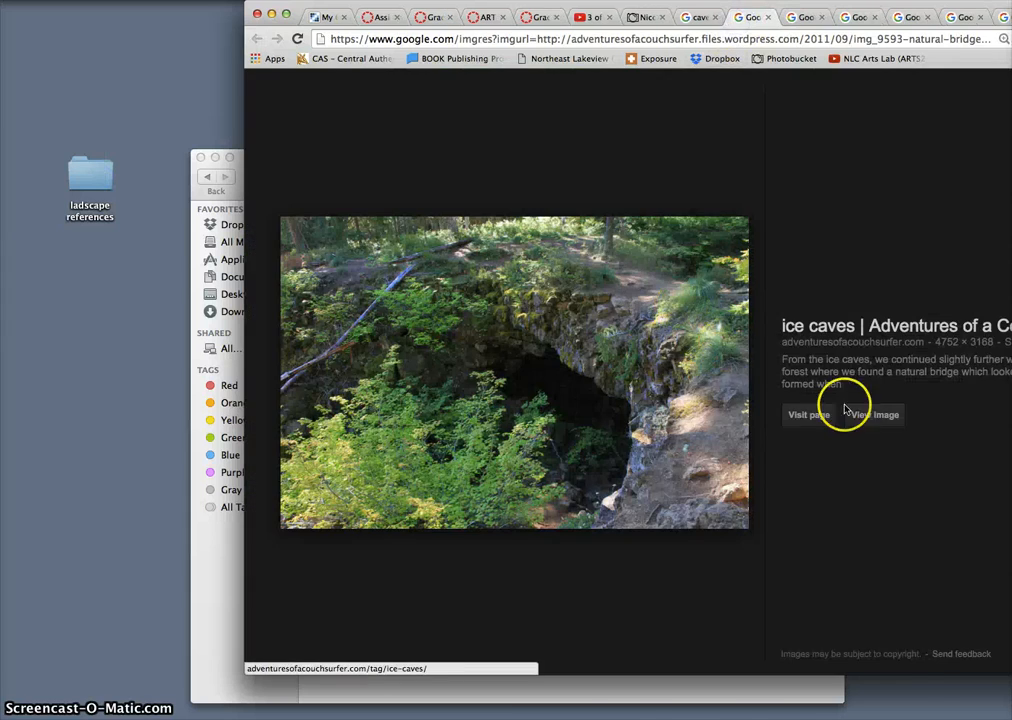
click(879, 414)
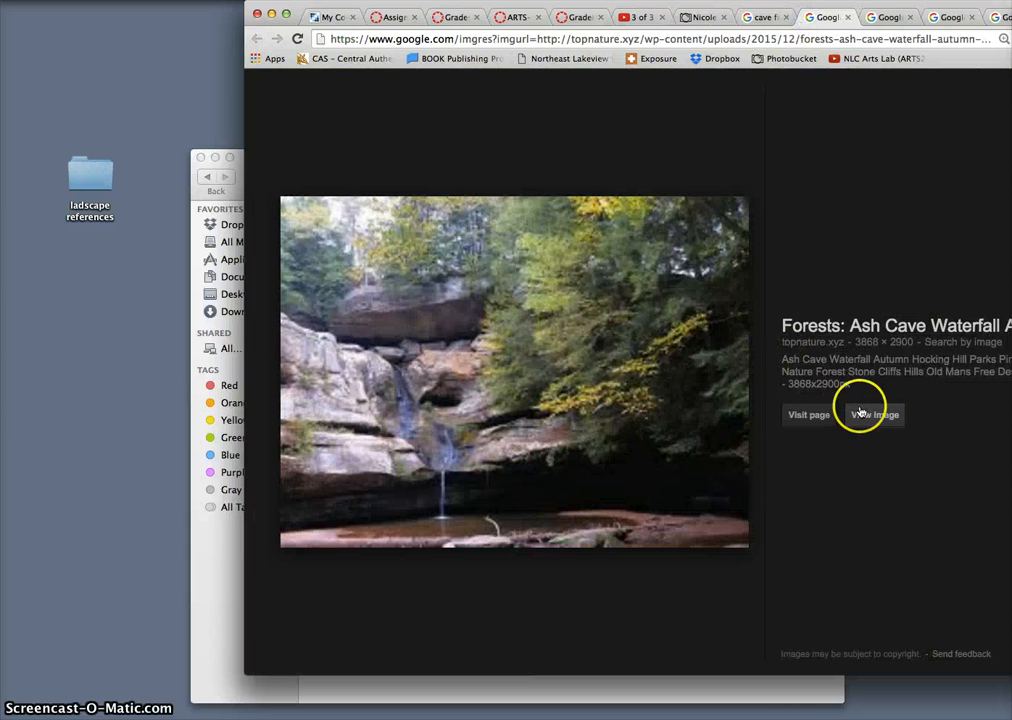
click(875, 415)
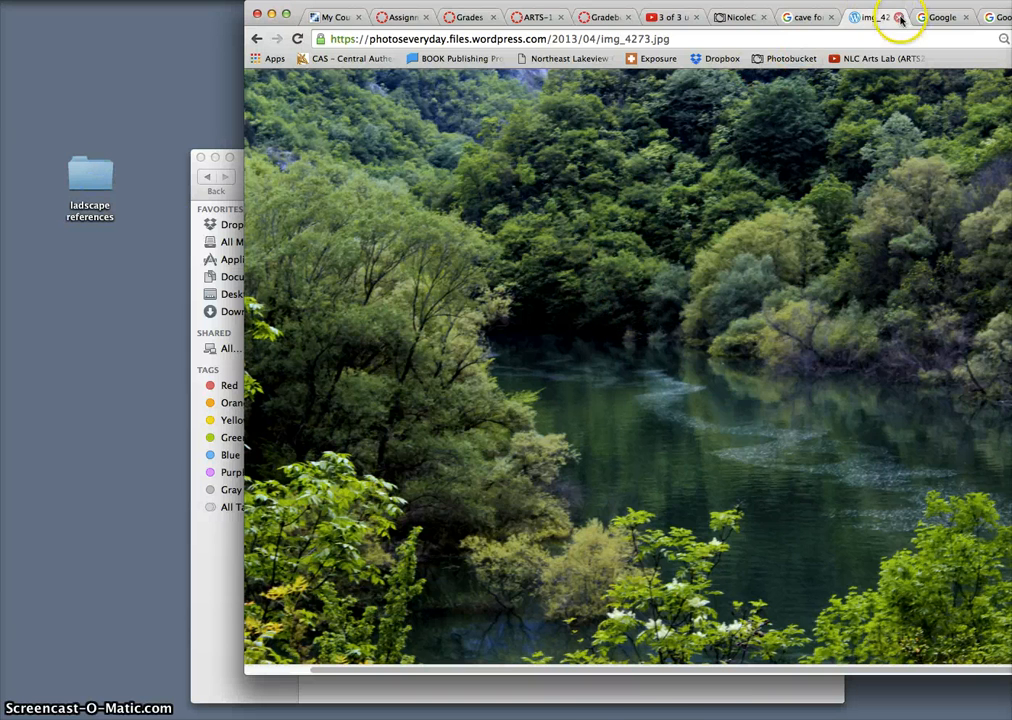
click(890, 18)
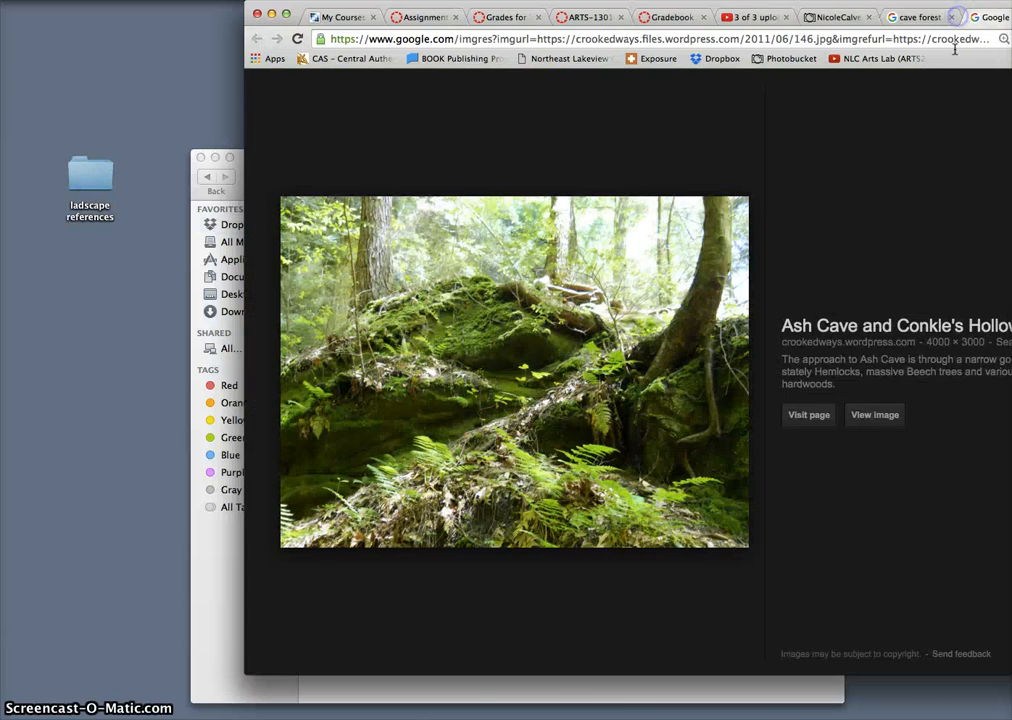
click(874, 415)
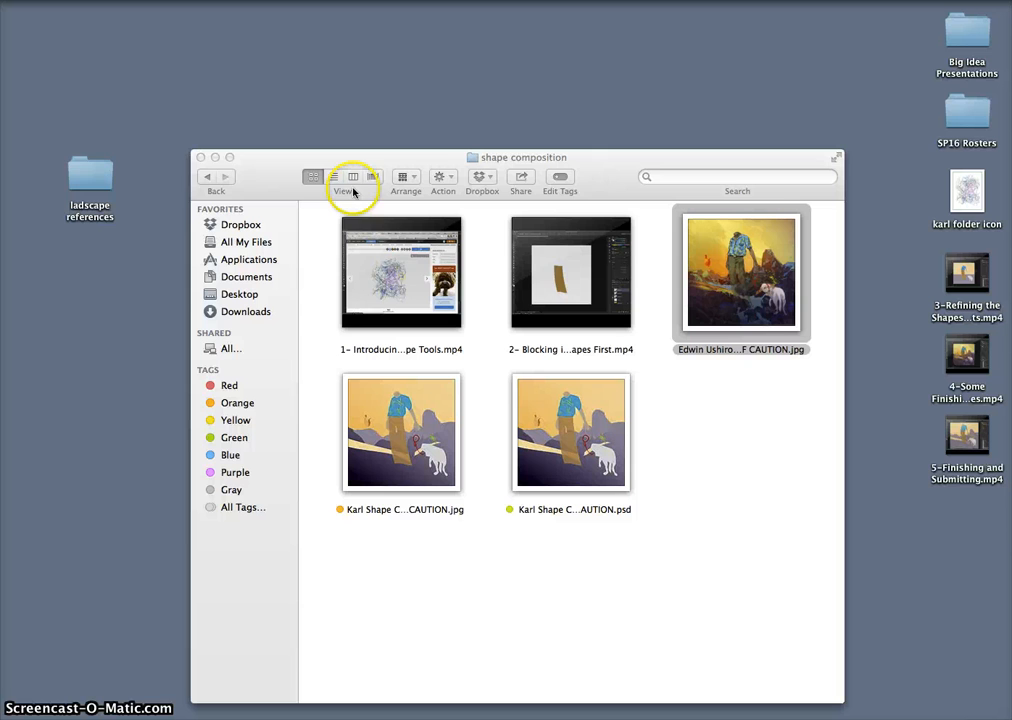
Open the landscape references folder and enlarge its icon size via View Options
double_click(89, 175)
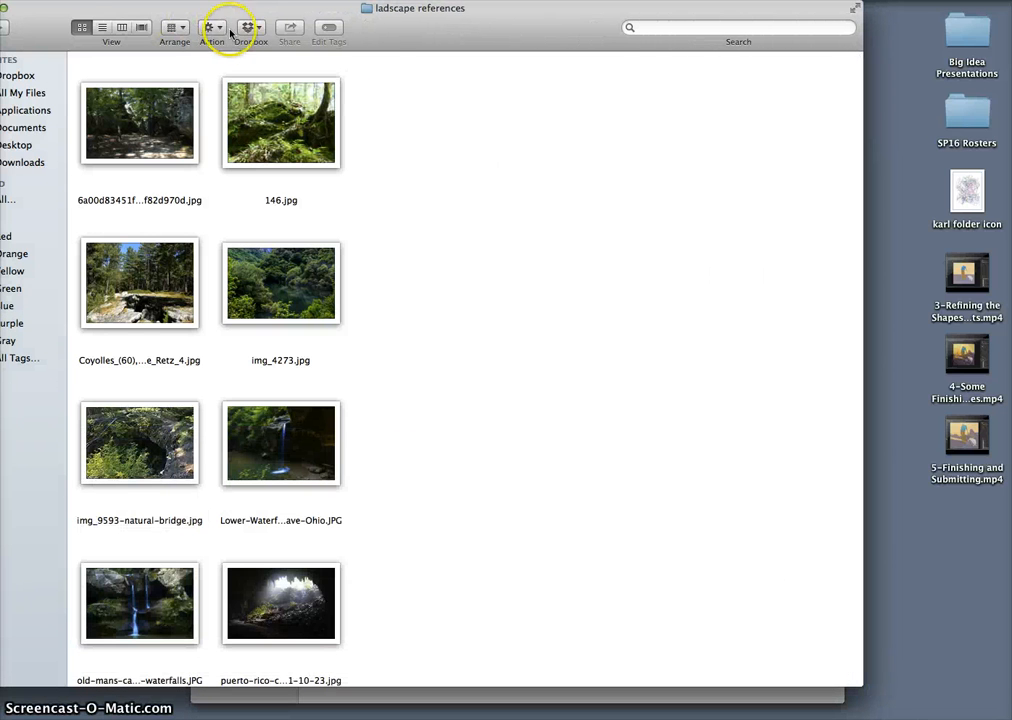
click(206, 27)
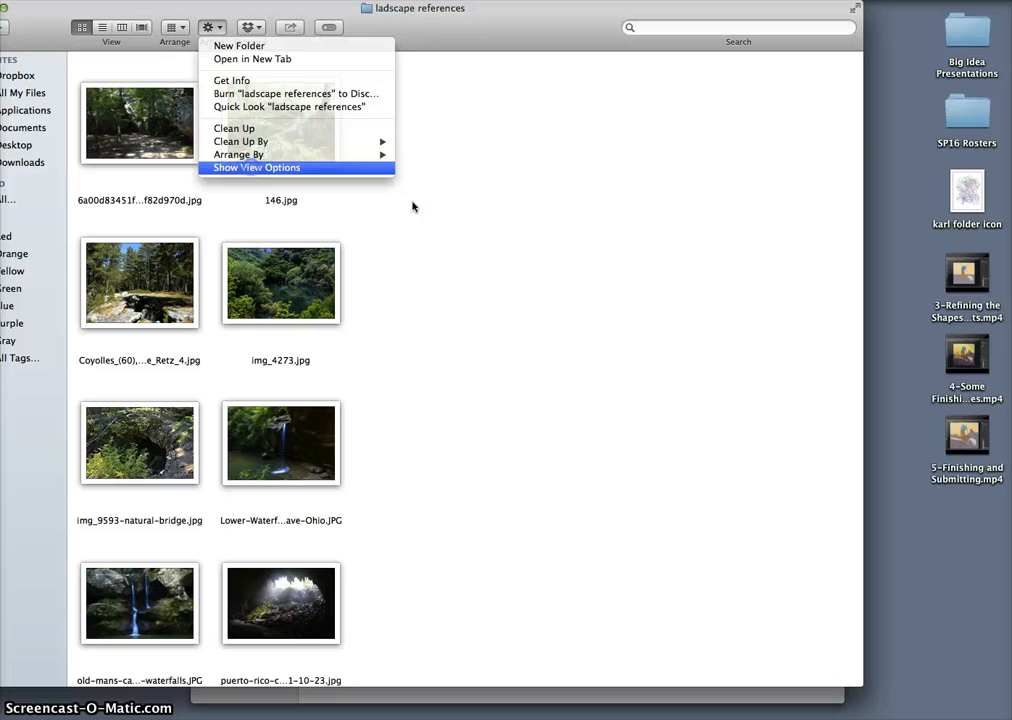
click(257, 167)
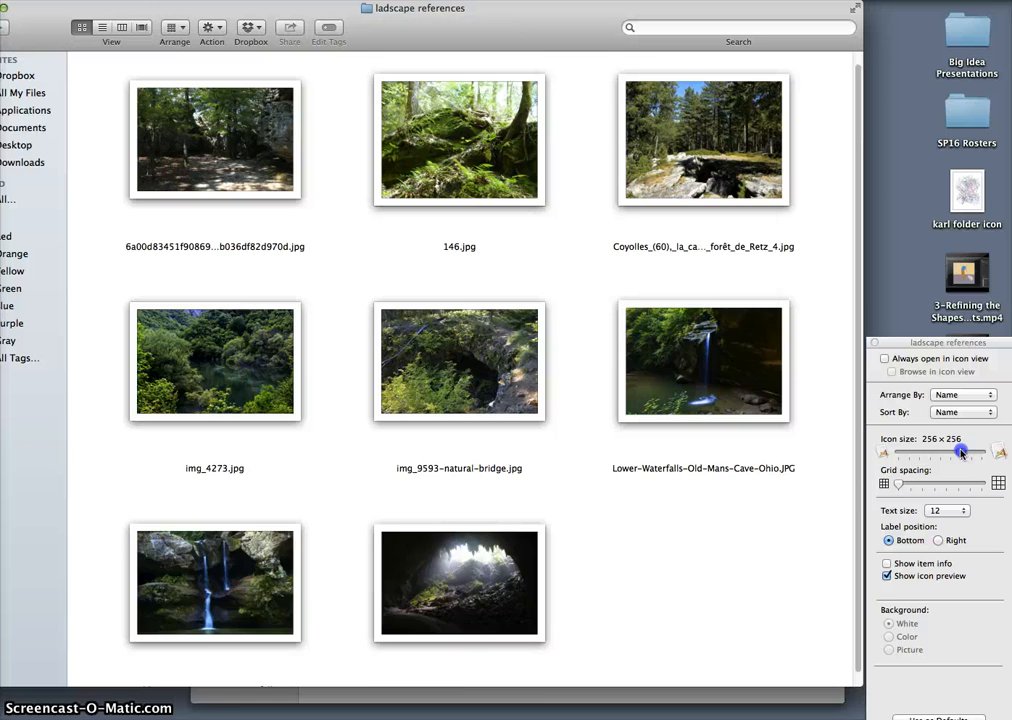
drag(962, 451, 955, 451)
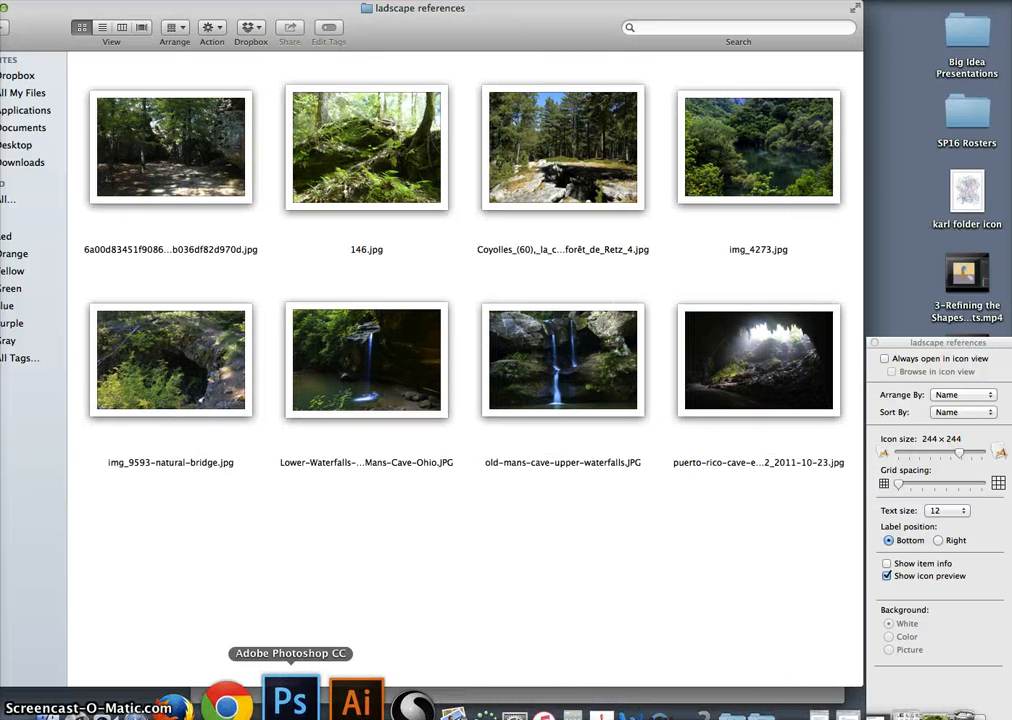
Switch to the sketch document and draw a waterfall in the horizontal thumbnail
click(289, 681)
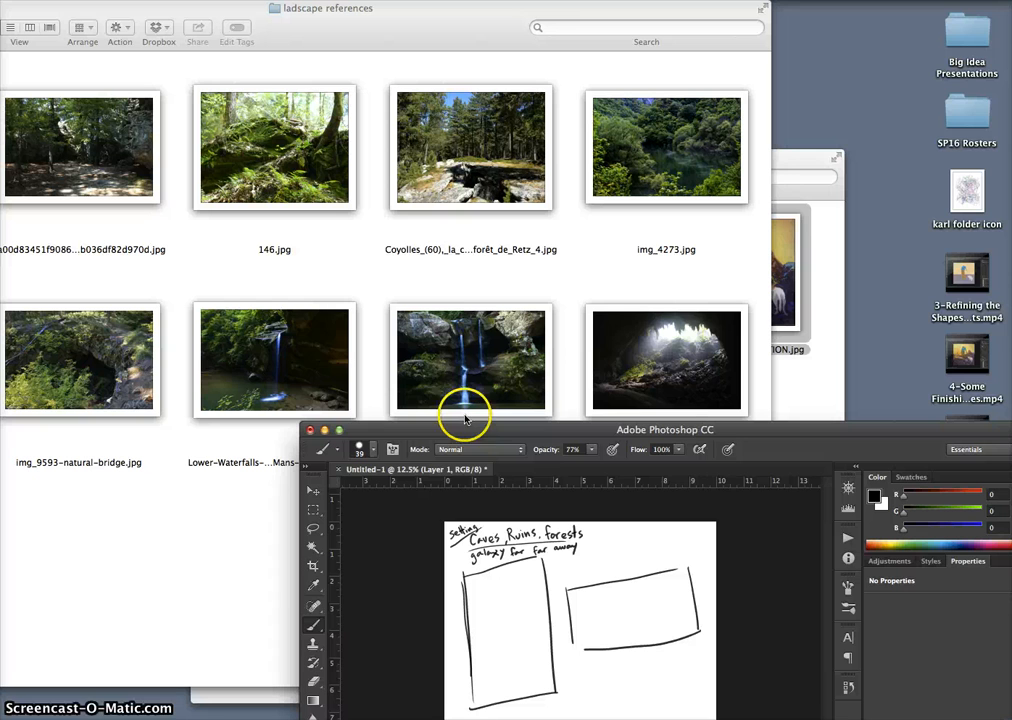
mouse_move(563, 578)
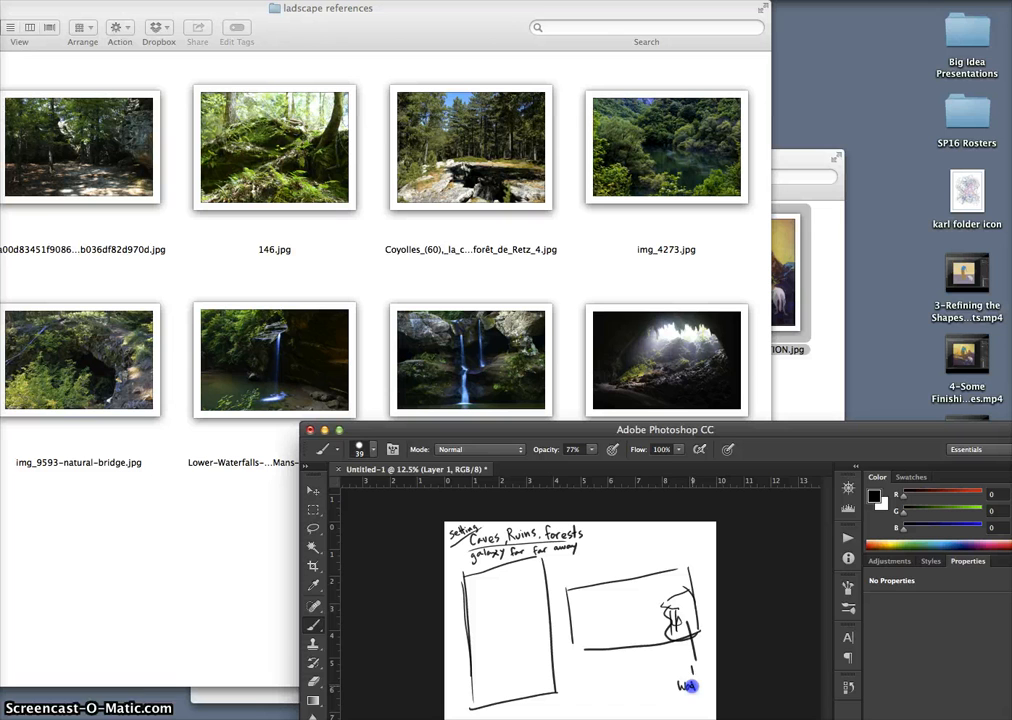
drag(688, 685, 705, 670)
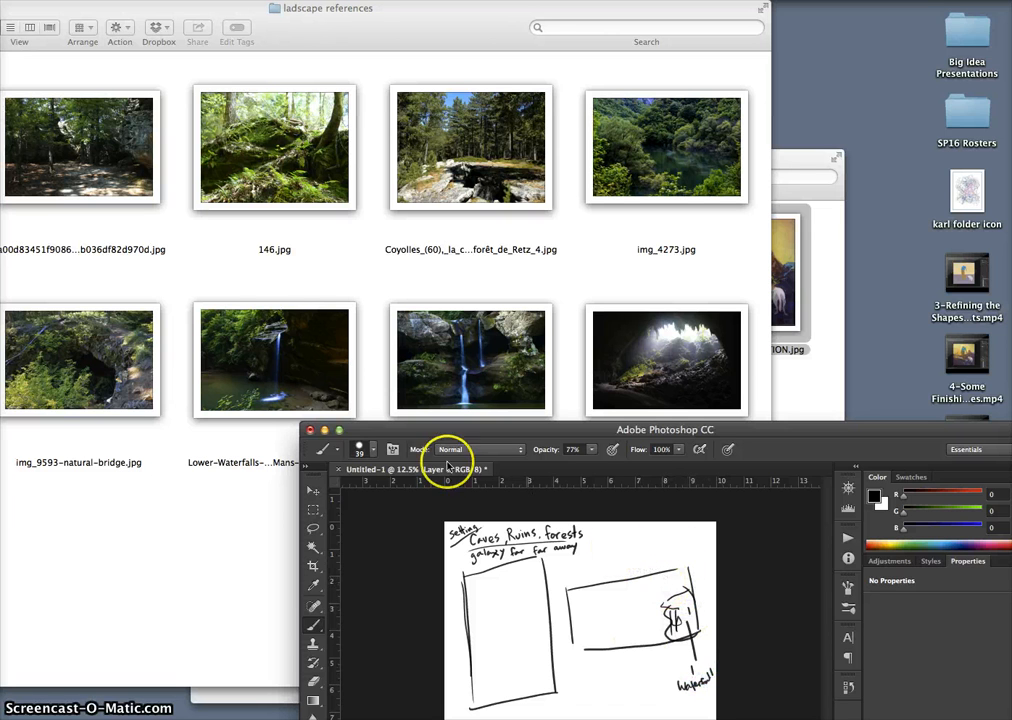
mouse_move(573, 222)
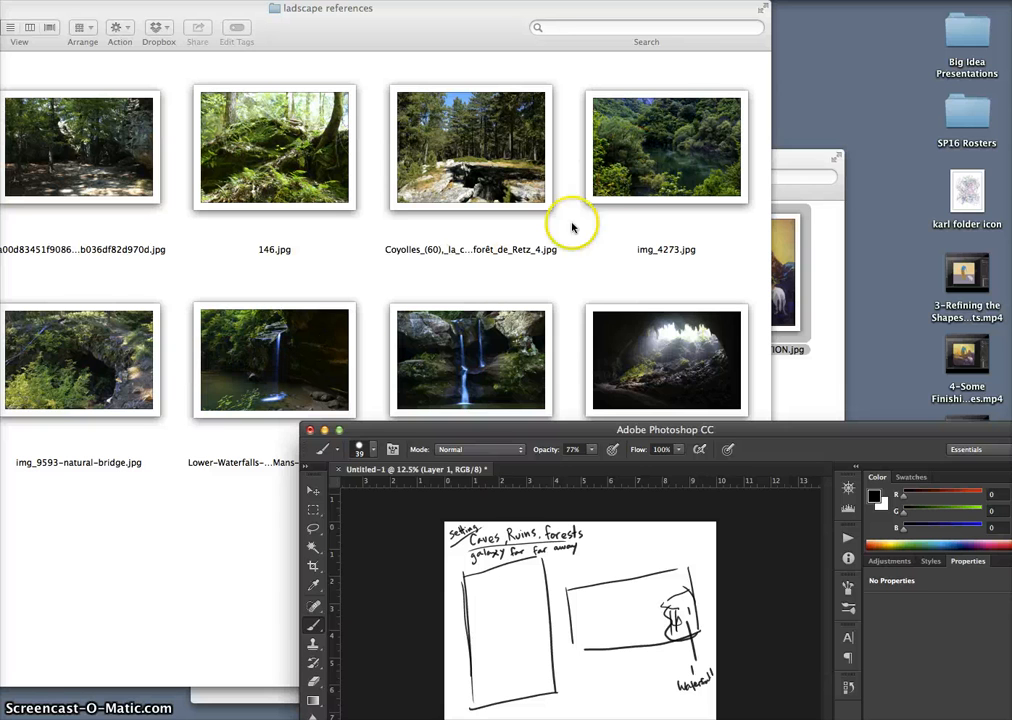
mouse_move(158, 188)
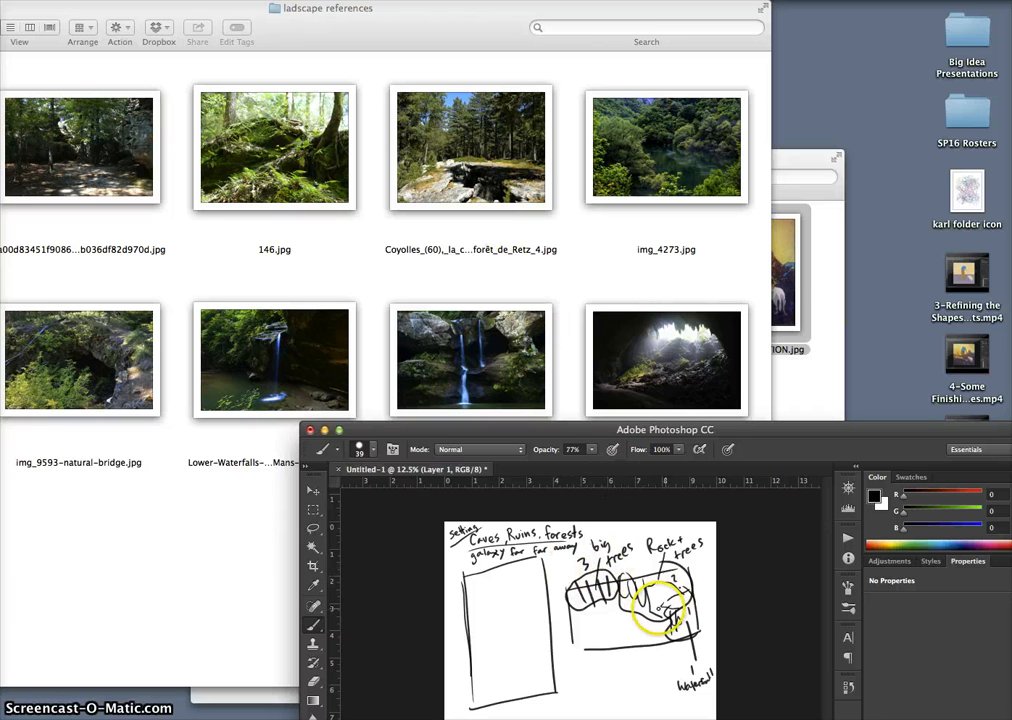
Add dark foreground strokes and the 'Caves' label to the horizontal sketch
drag(655, 600, 610, 600)
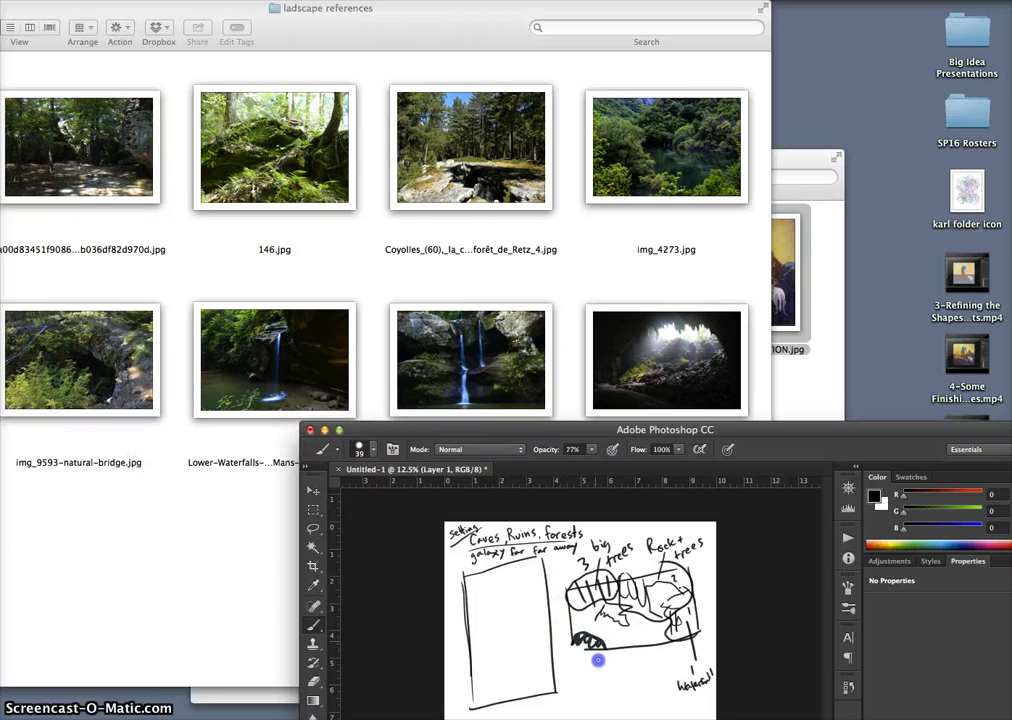
text(Caves)
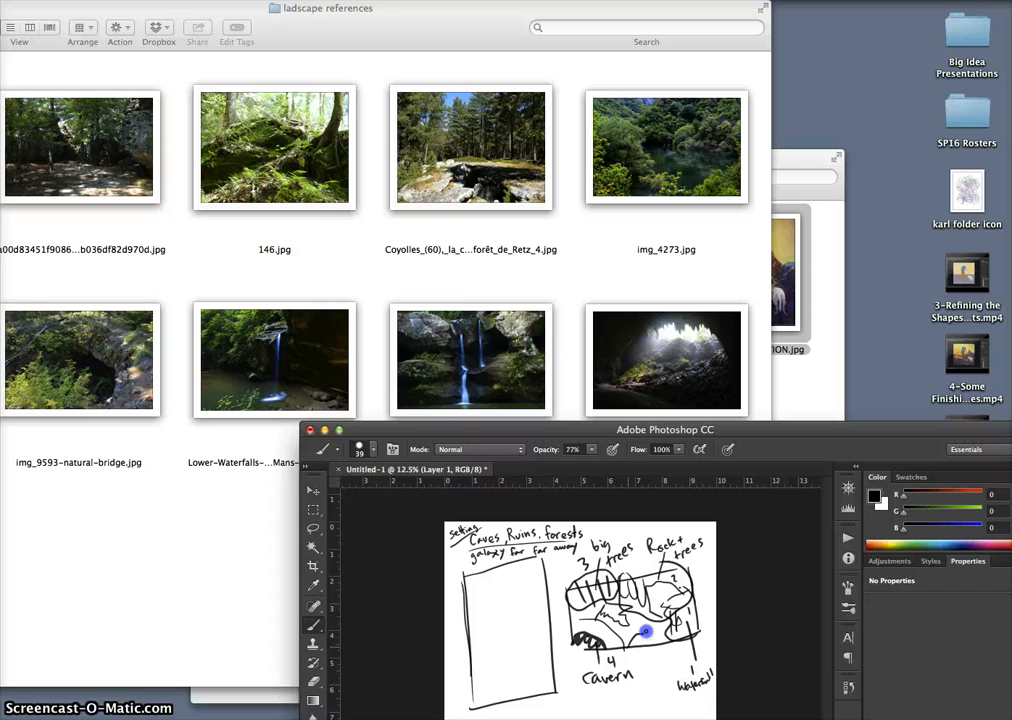
mouse_move(340, 68)
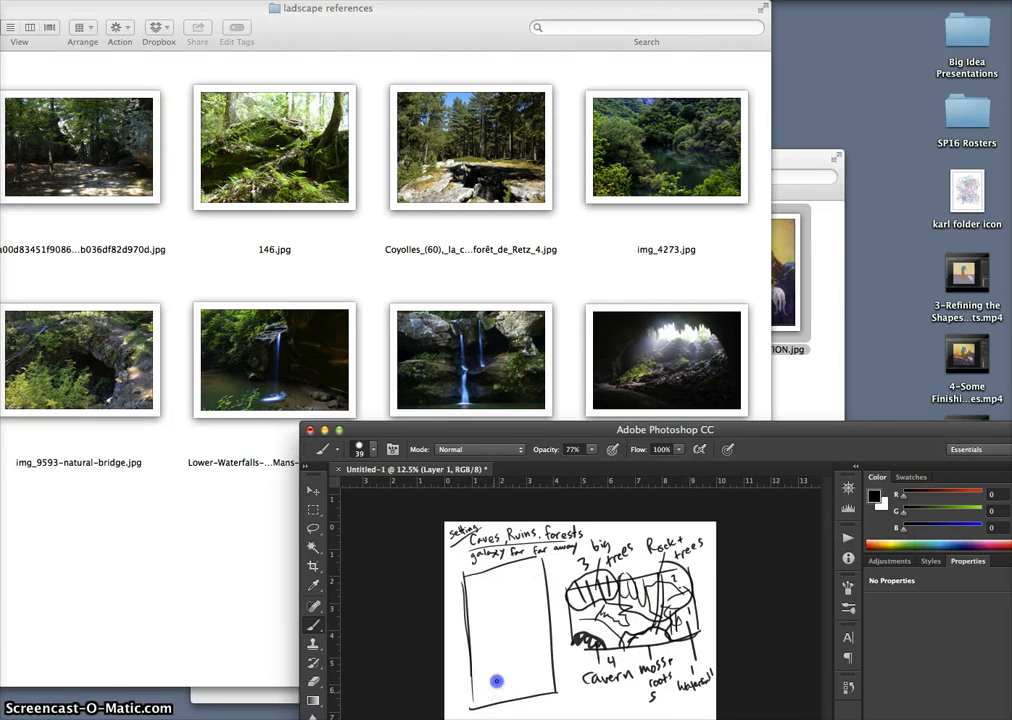
Brush the vertical thumbnail's shapes, a greenery note and numbered details
drag(497, 681, 531, 685)
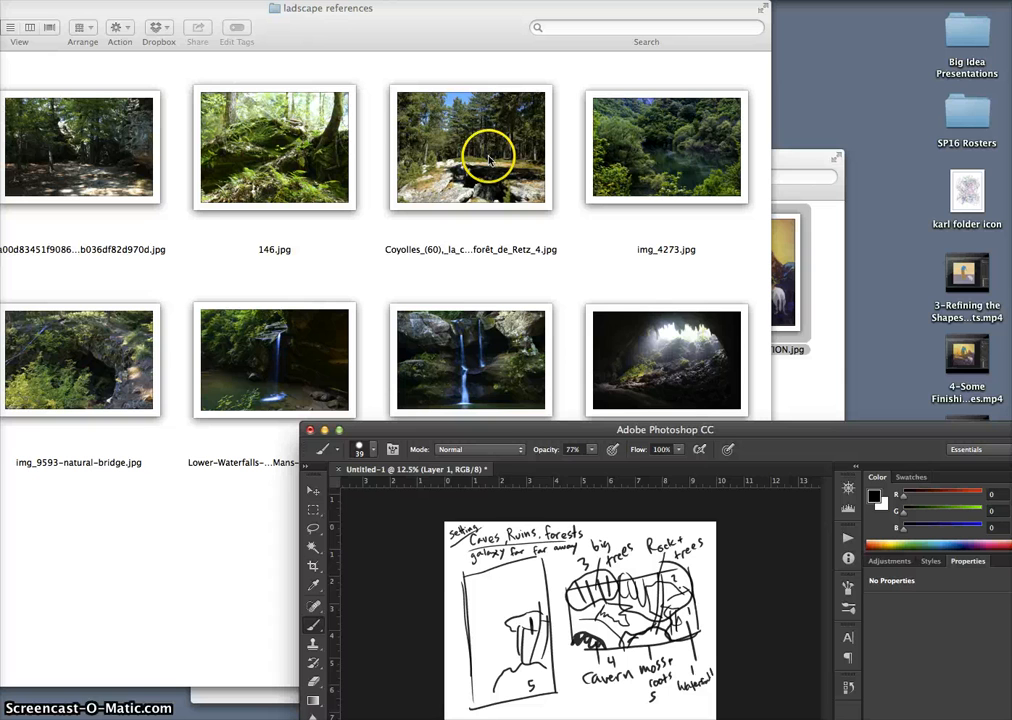
mouse_move(604, 504)
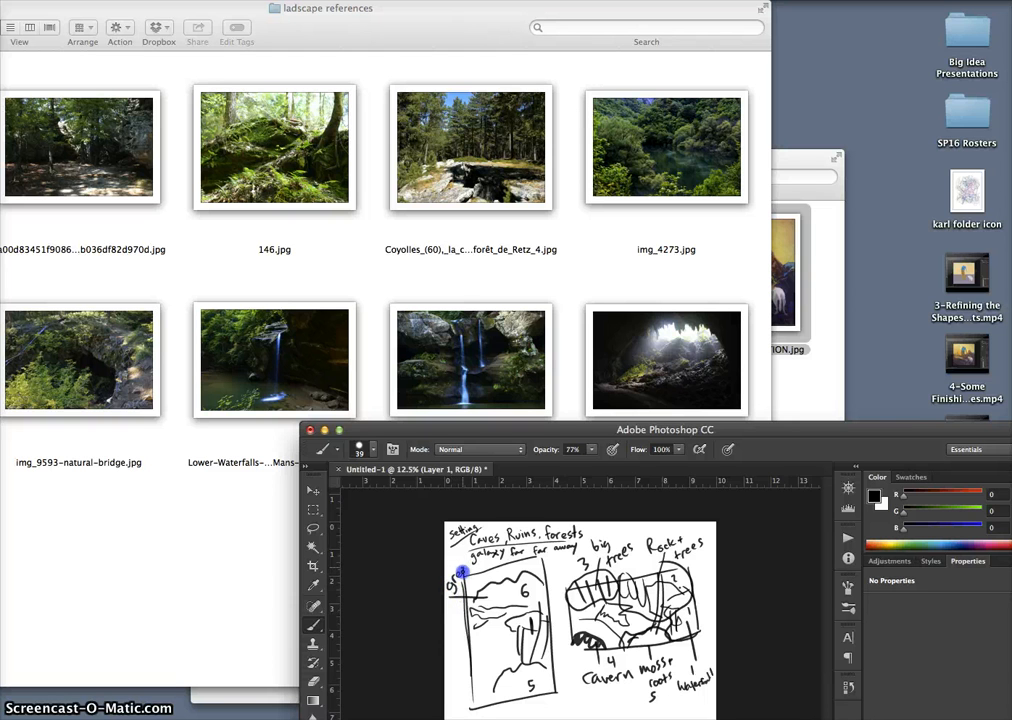
drag(465, 560, 500, 568)
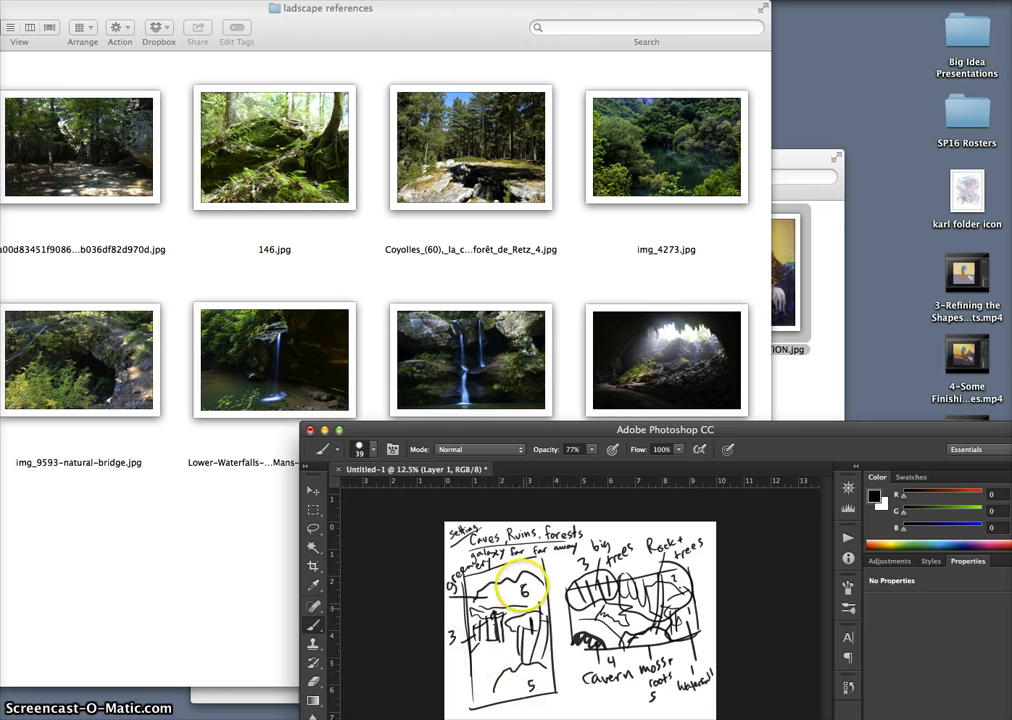
drag(522, 590, 477, 660)
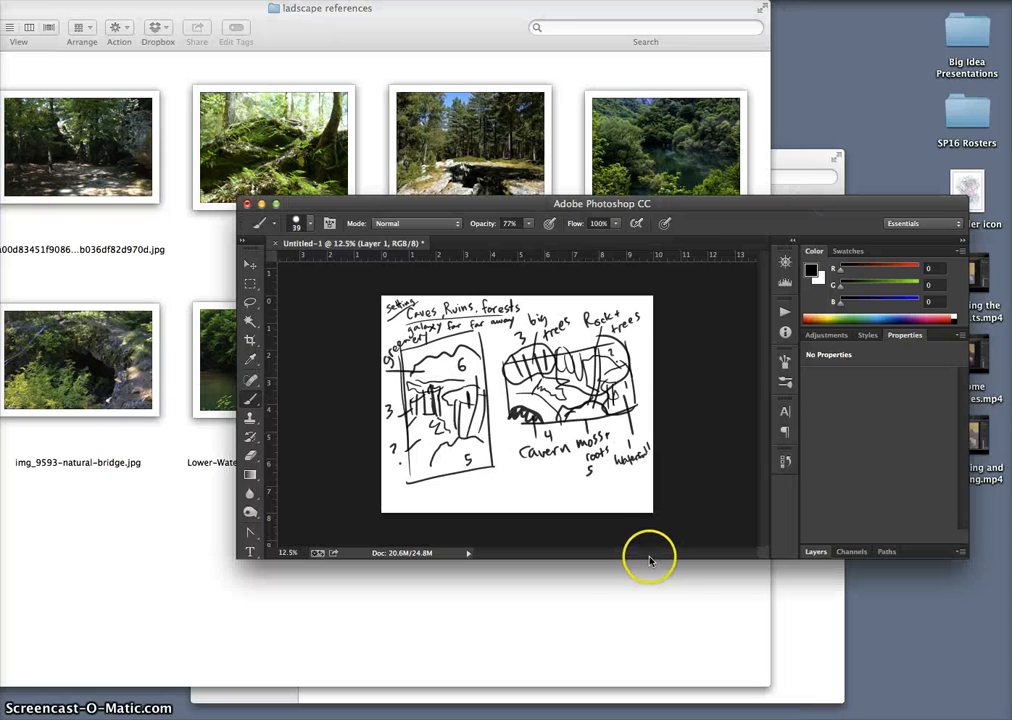
mouse_move(648, 559)
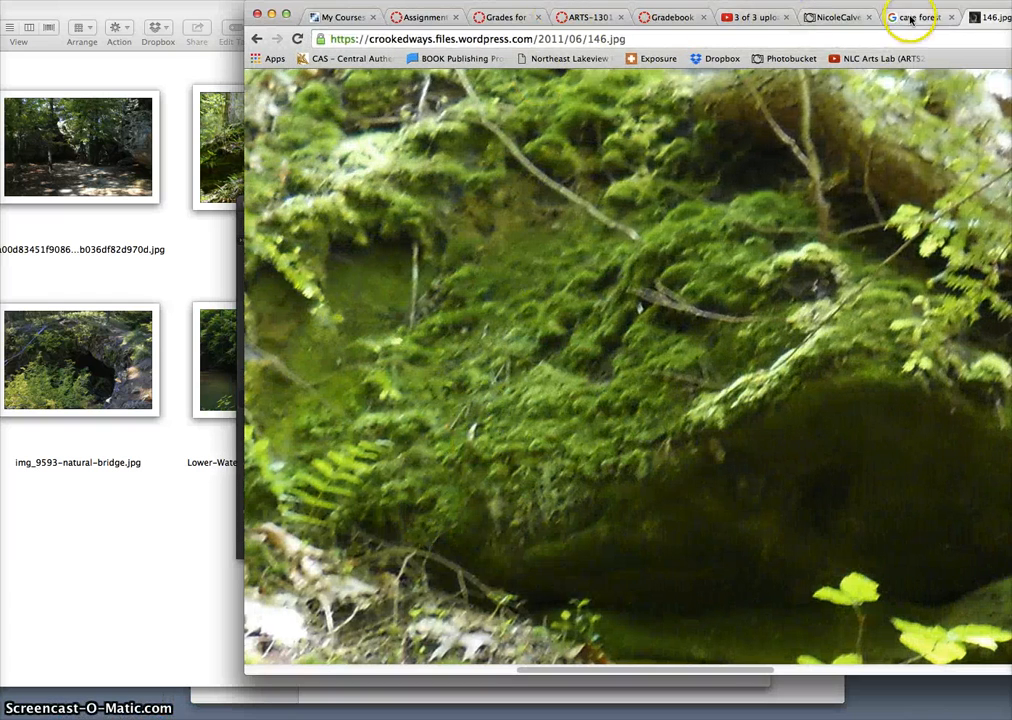
Return to the cave forest image results tab and scroll through them
click(918, 16)
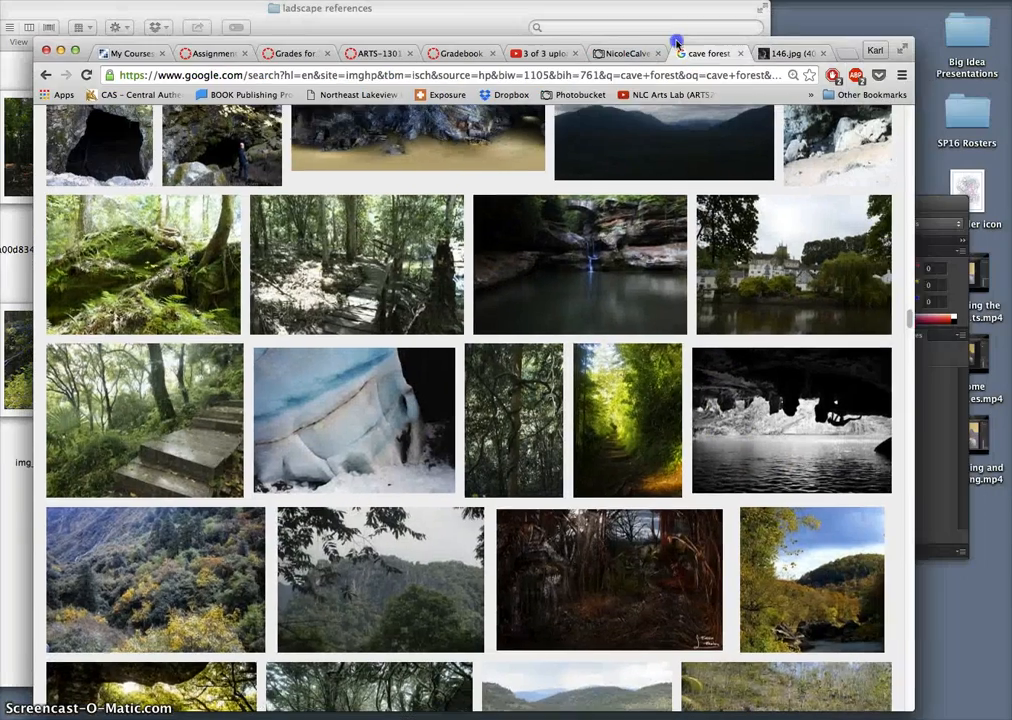
scroll(down, 3)
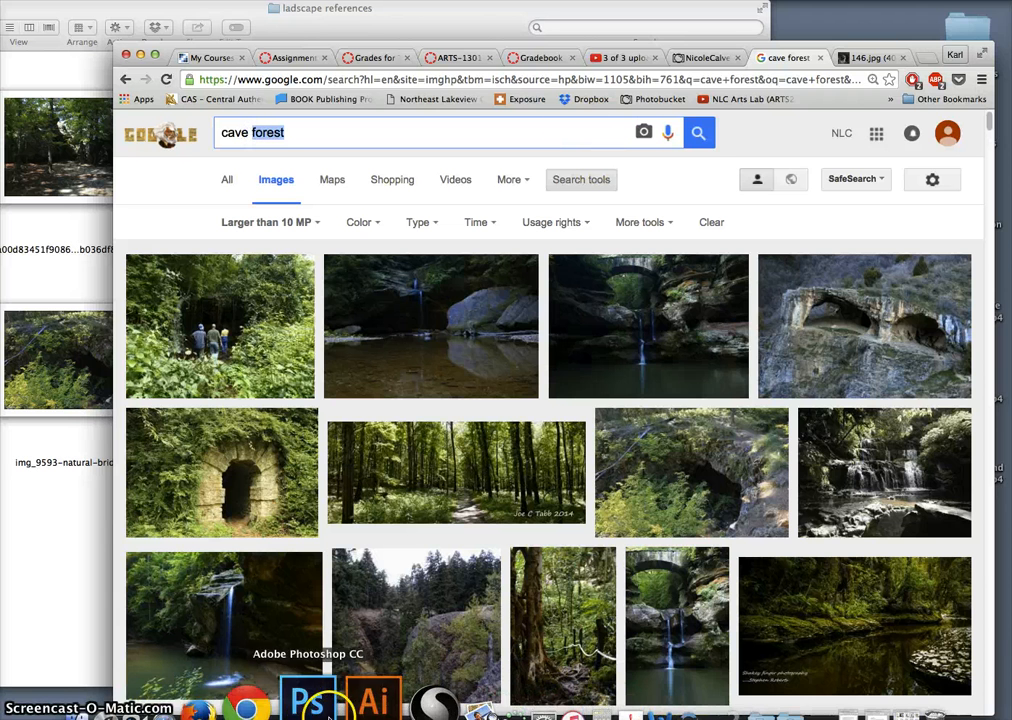
Search Google Images for 'forest ruins' and scroll through the overgrown ruin photos
click(303, 698)
text( ruins)
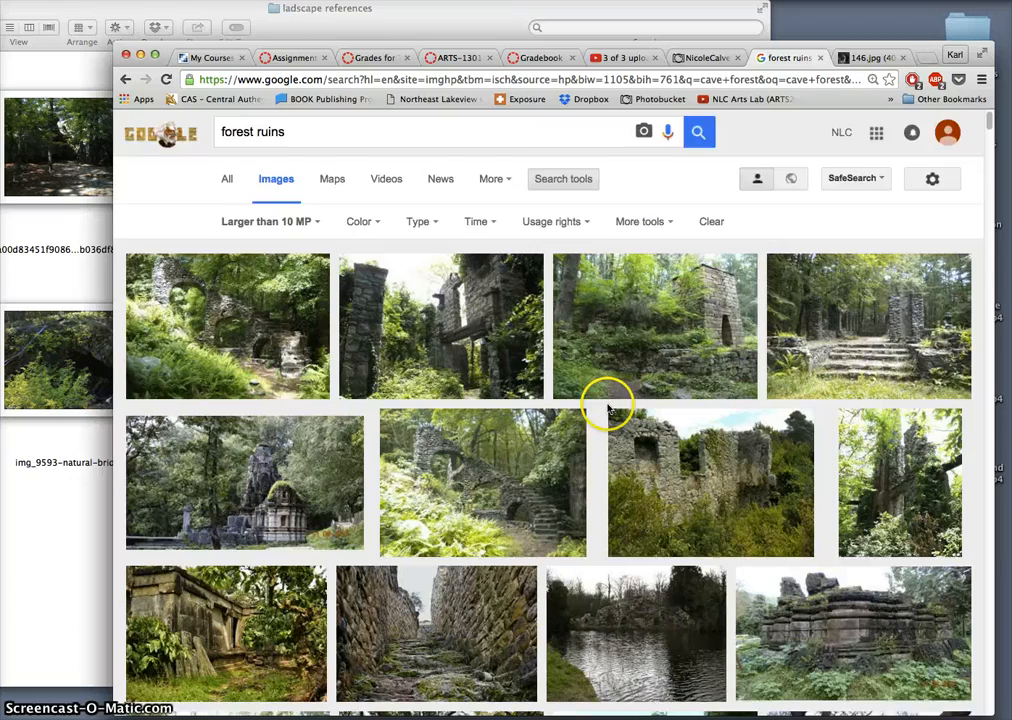
scroll(down, 3)
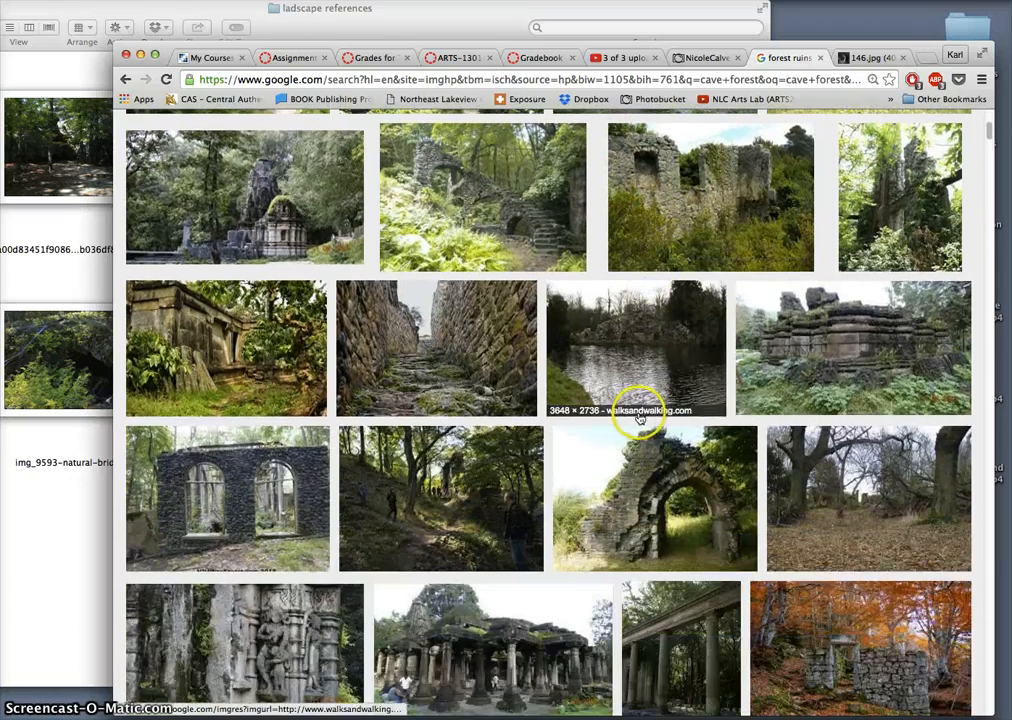
scroll(down, 3)
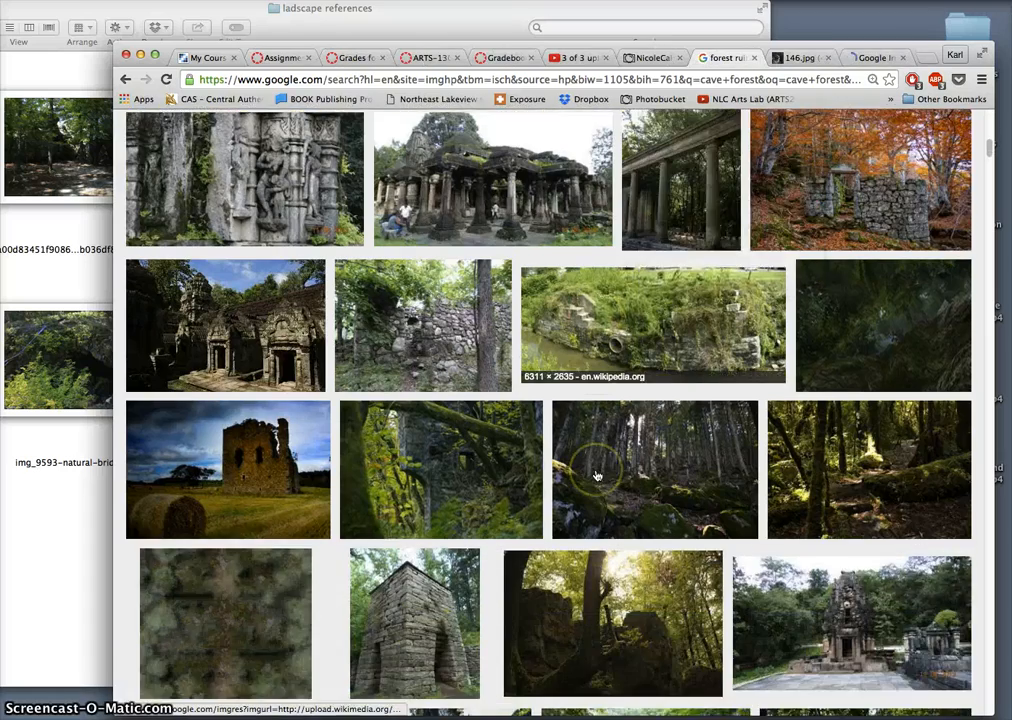
scroll(down, 3)
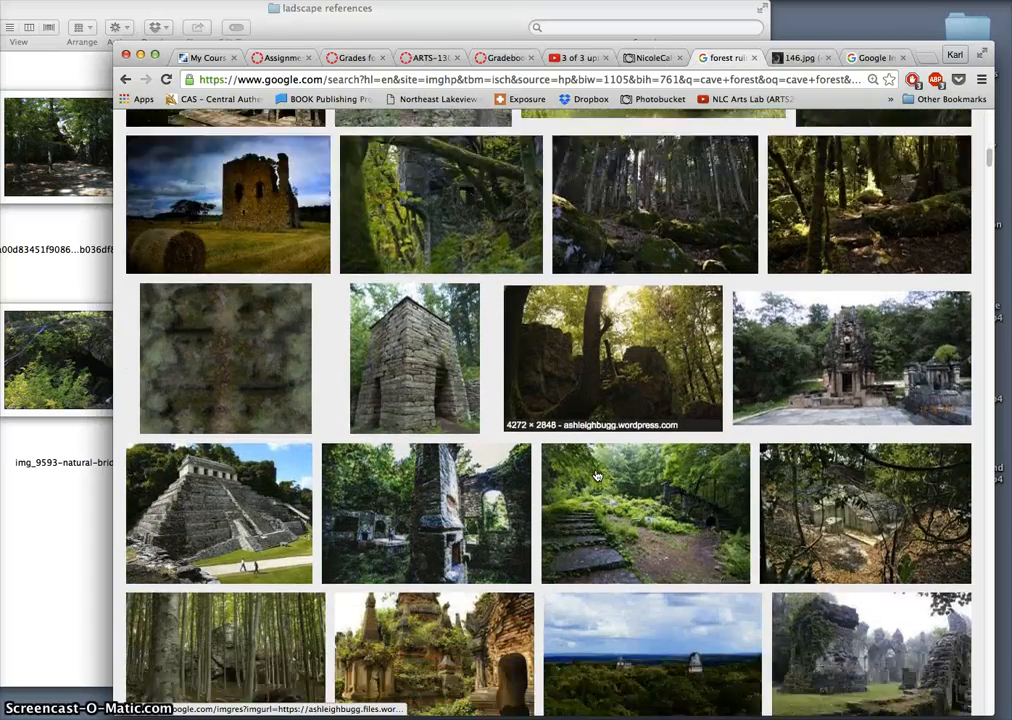
scroll(down, 3)
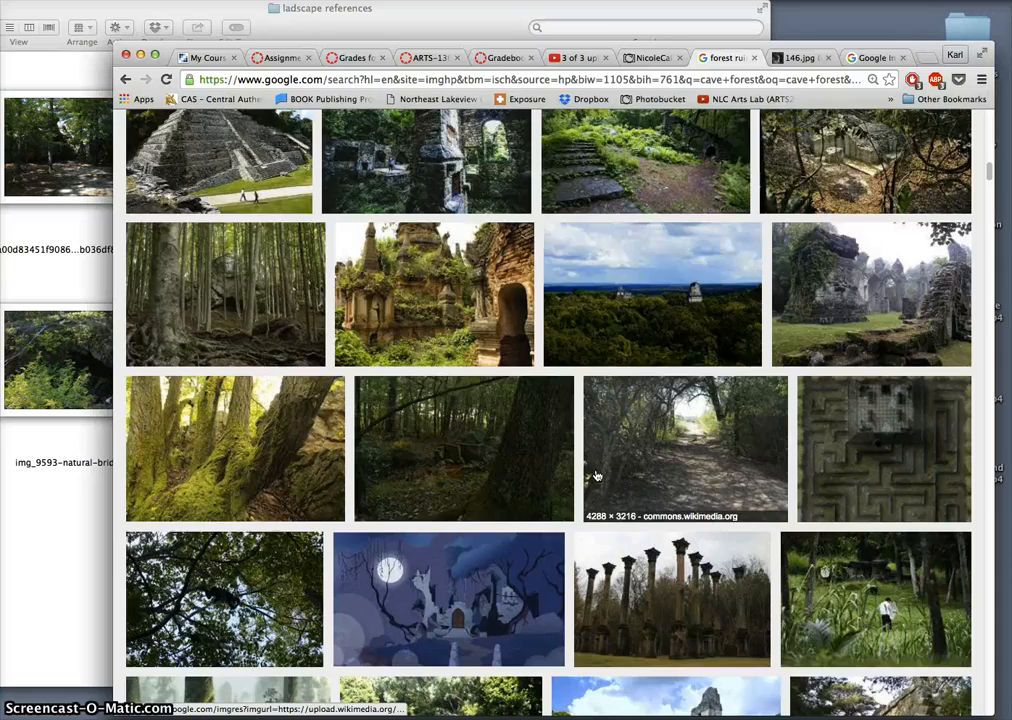
scroll(down, 3)
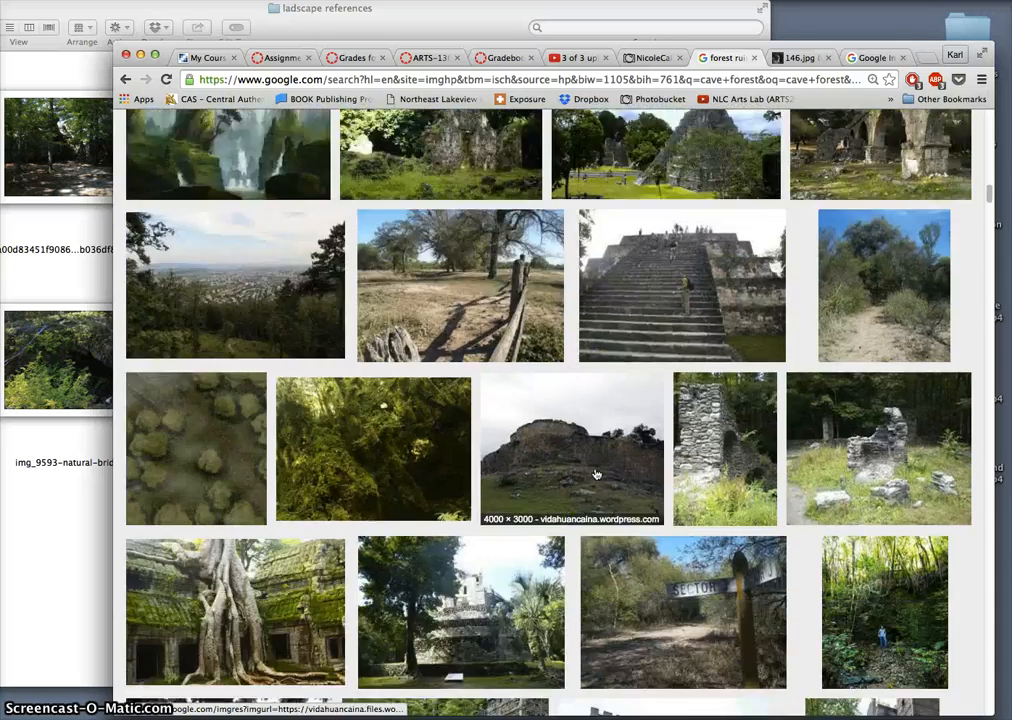
scroll(down, 3)
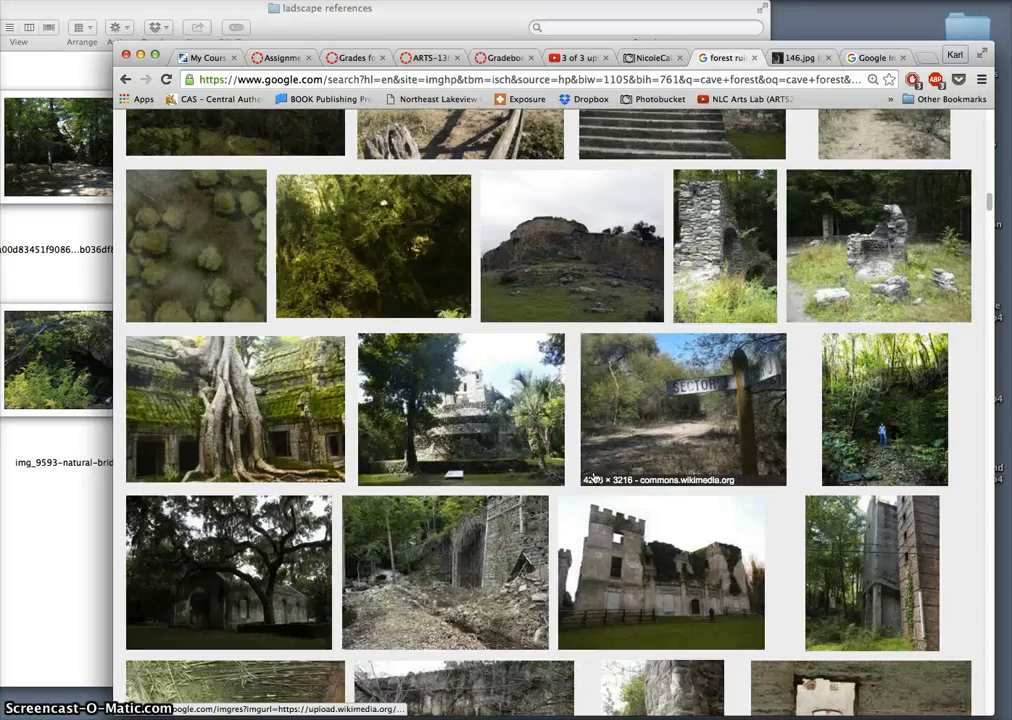
scroll(down, 3)
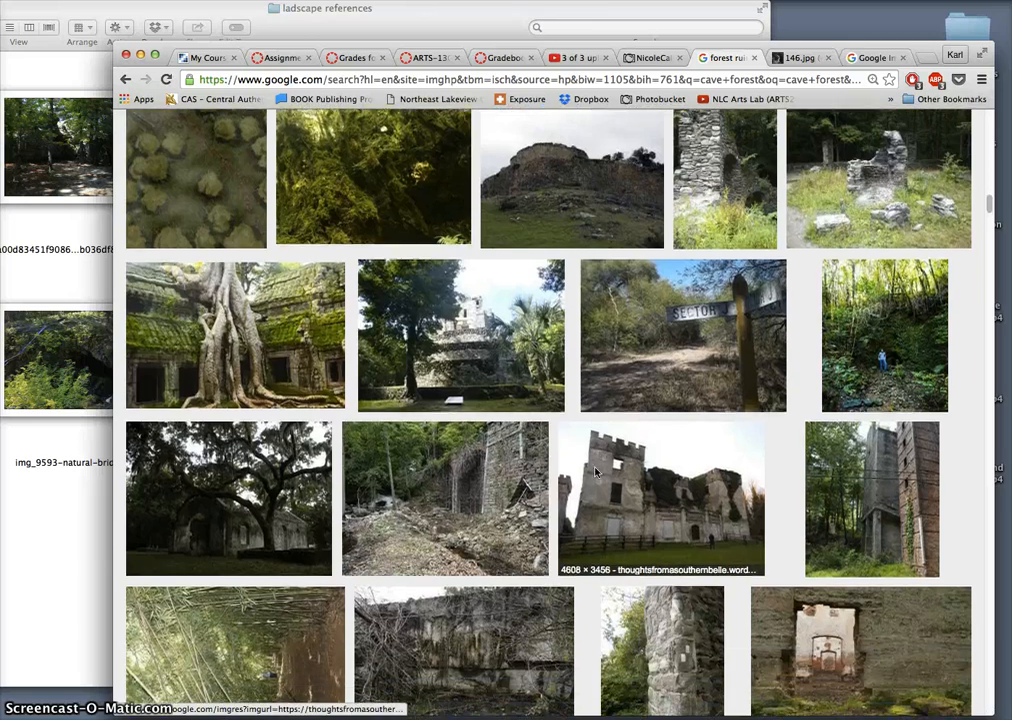
scroll(down, 3)
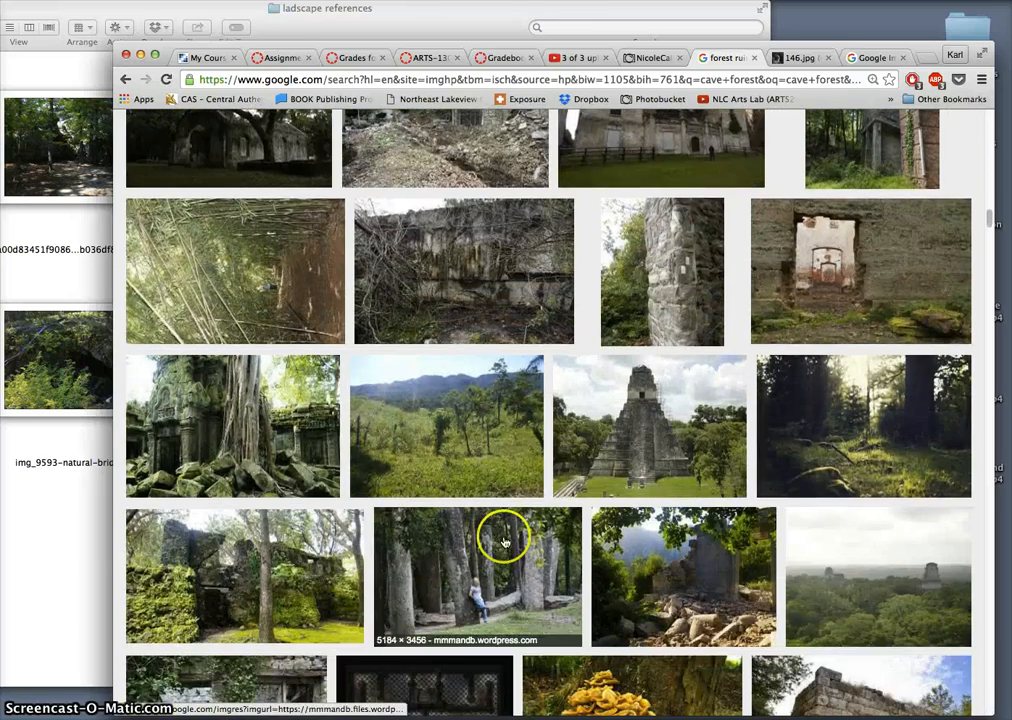